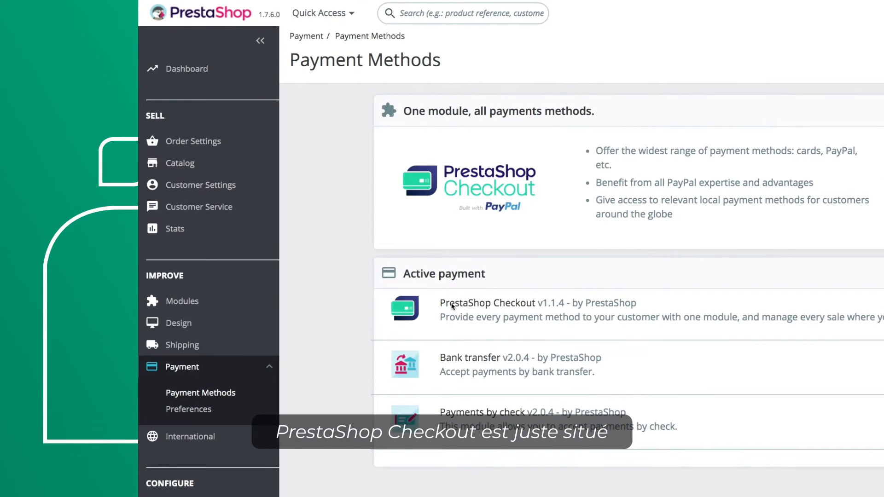
Step: Reach the PrestaShop Checkout module in the payment methods list and start its configuration
scroll(down, 3)
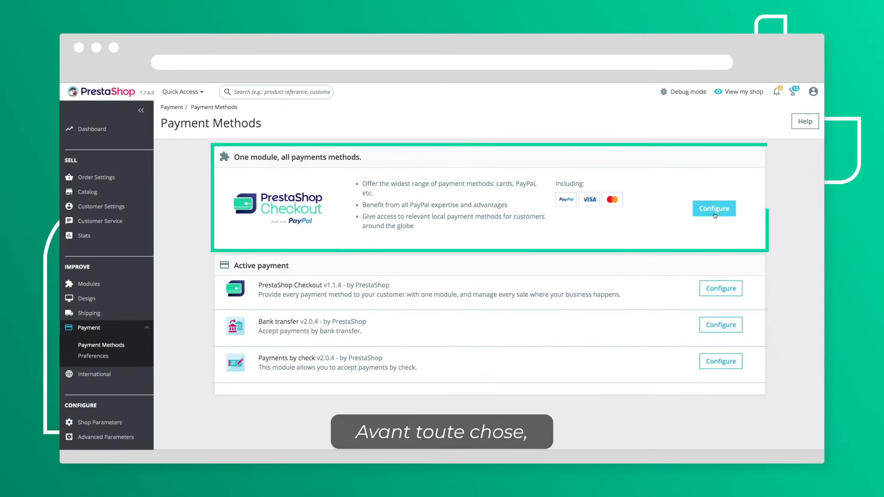
click(712, 209)
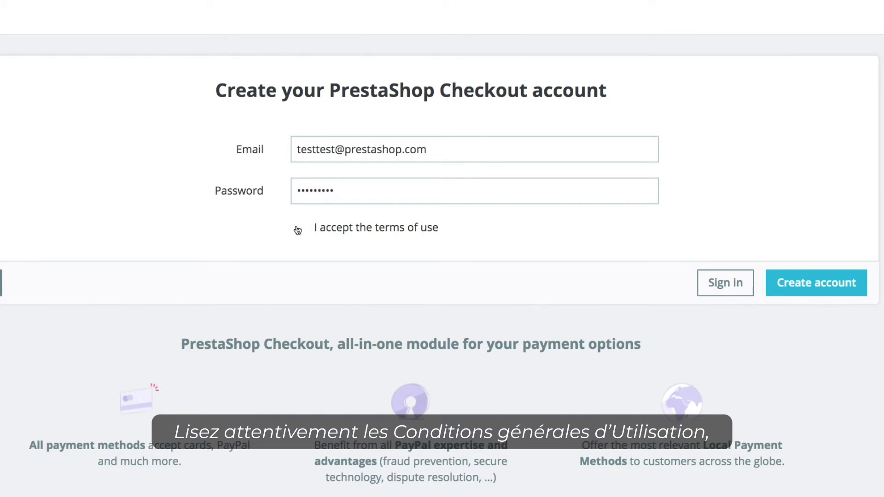
Step: Accept the terms of use and create the PrestaShop Checkout account
click(302, 227)
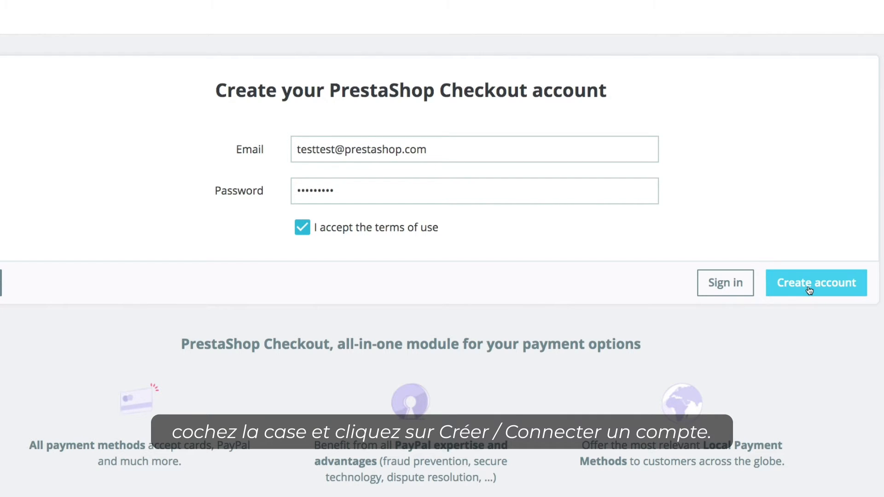
click(814, 283)
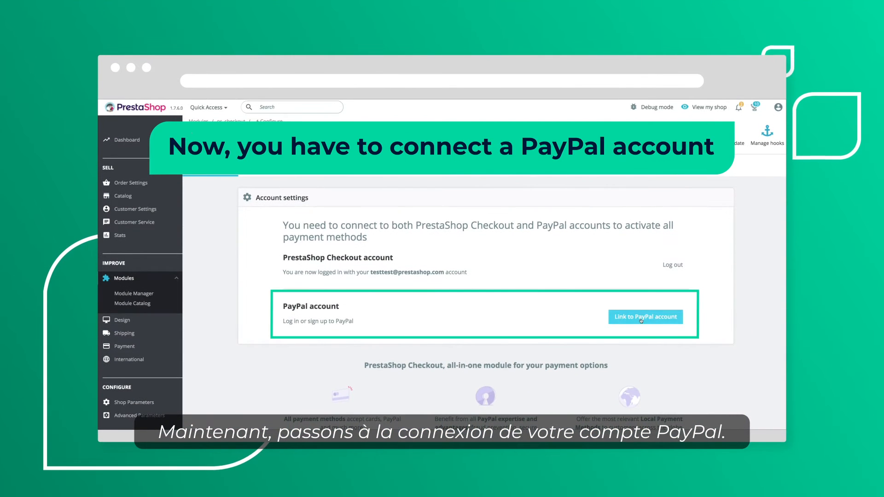
Step: Begin linking a PayPal account and fill the sign-up's customer service phone and home address
click(646, 316)
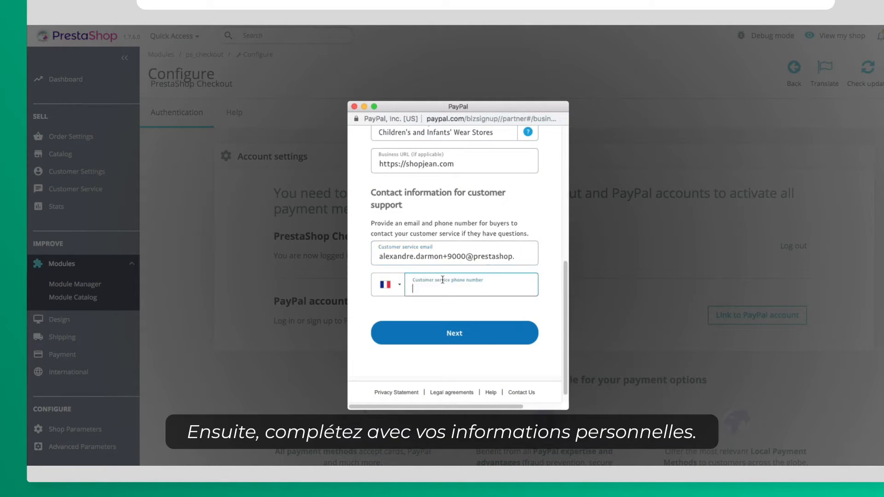
click(454, 332)
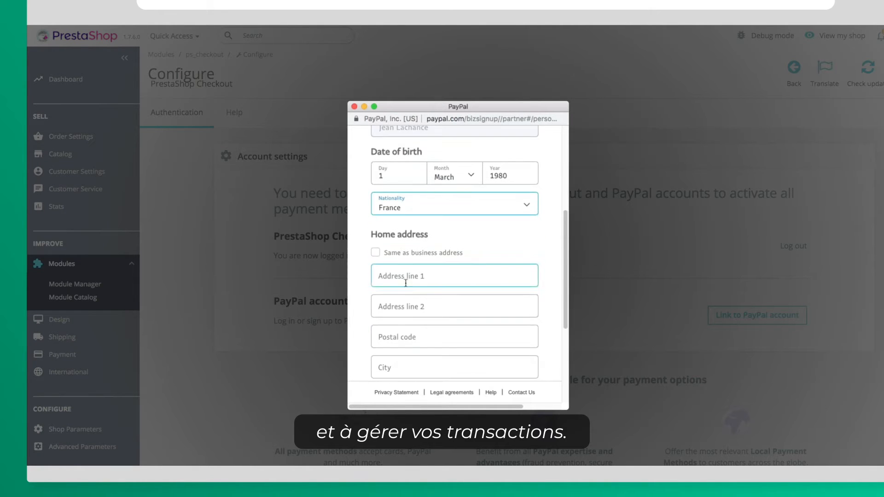
click(375, 202)
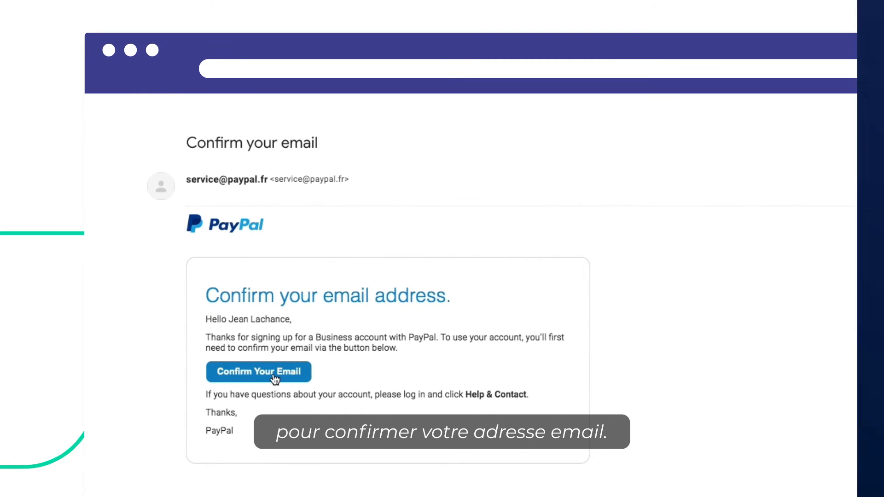
Step: Confirm the PayPal email address and go to My Money for bank accounts and cards
click(258, 371)
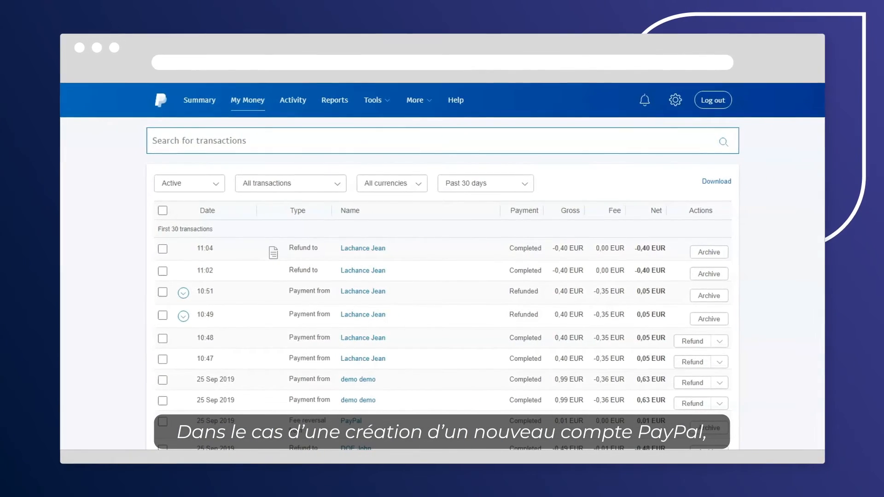
click(249, 101)
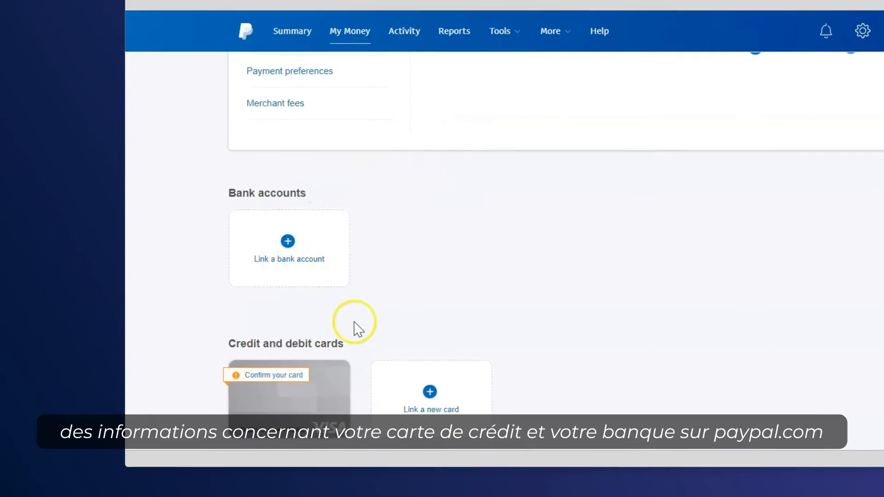
mouse_move(313, 260)
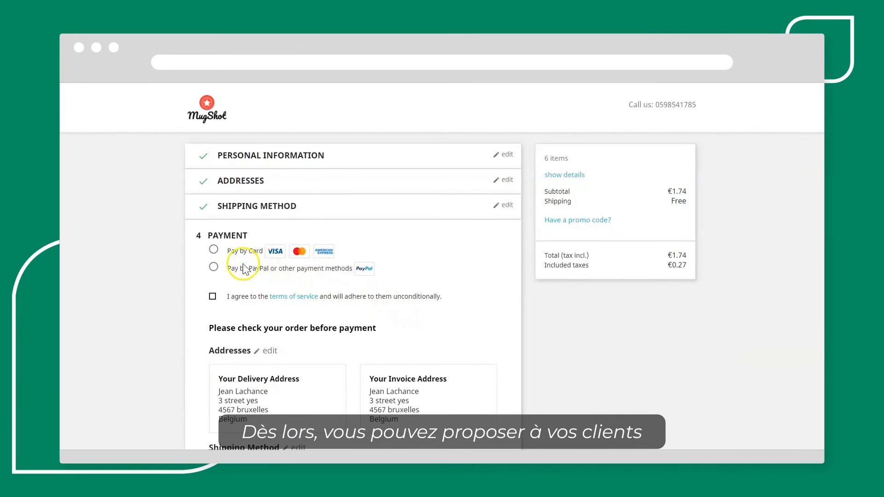
Step: Choose 'Pay by PayPal or other payment methods' on the storefront checkout
click(212, 249)
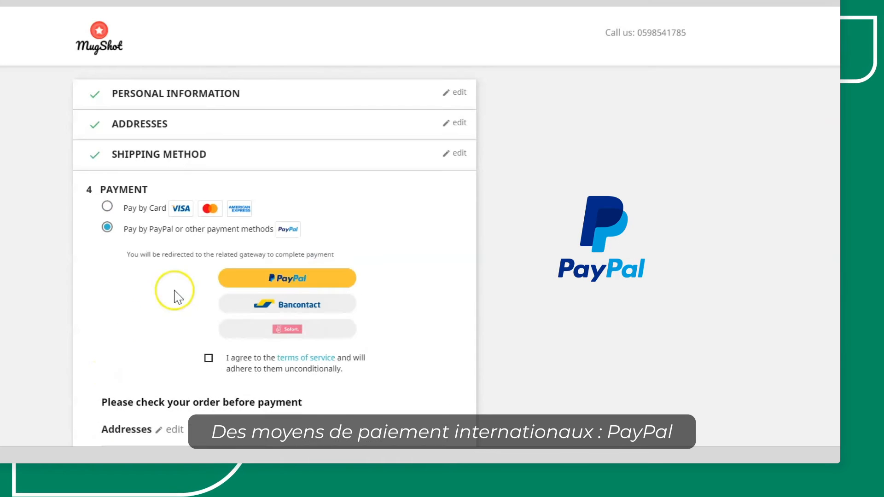
mouse_move(239, 332)
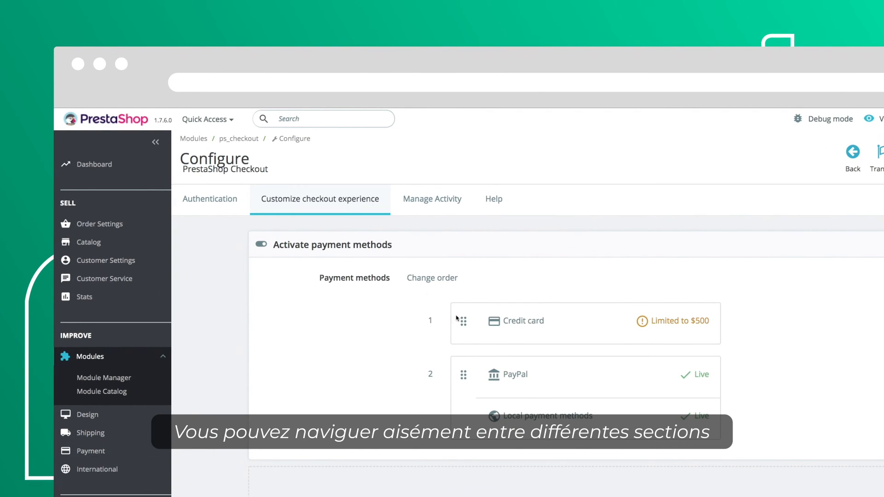
Step: Drag PayPal above Credit card in the payment order, then move to Manage Activity
drag(462, 320, 462, 380)
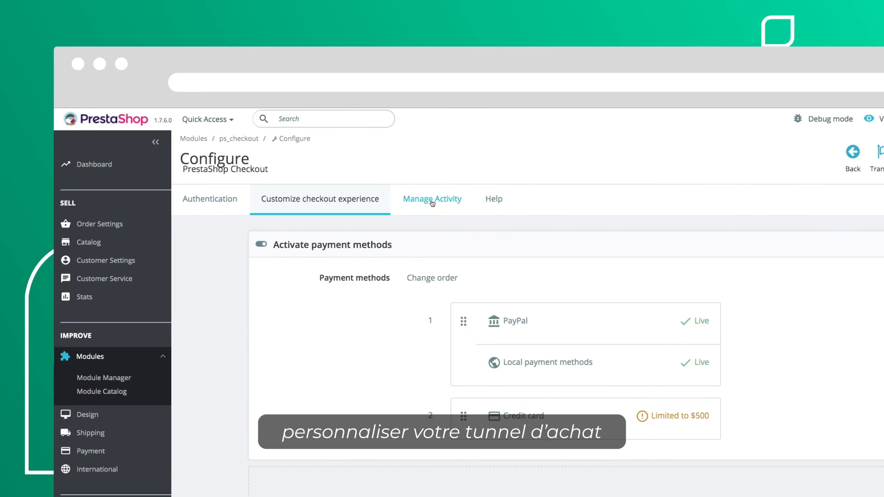
click(492, 199)
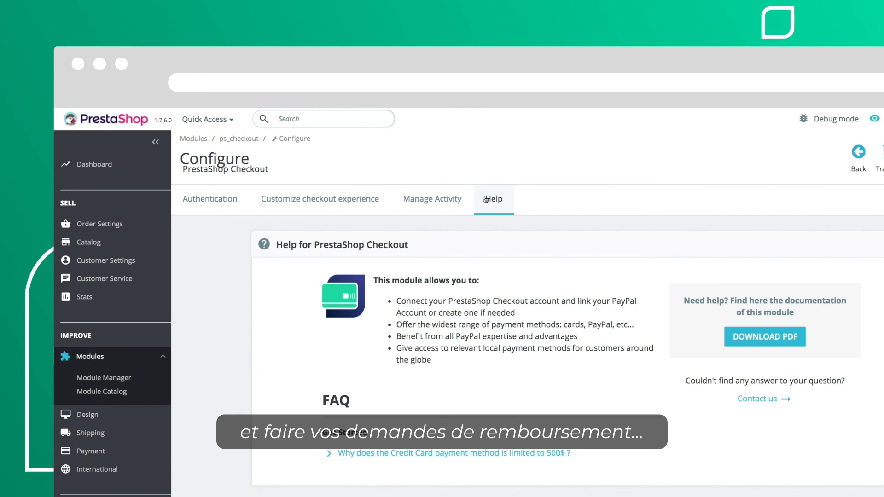